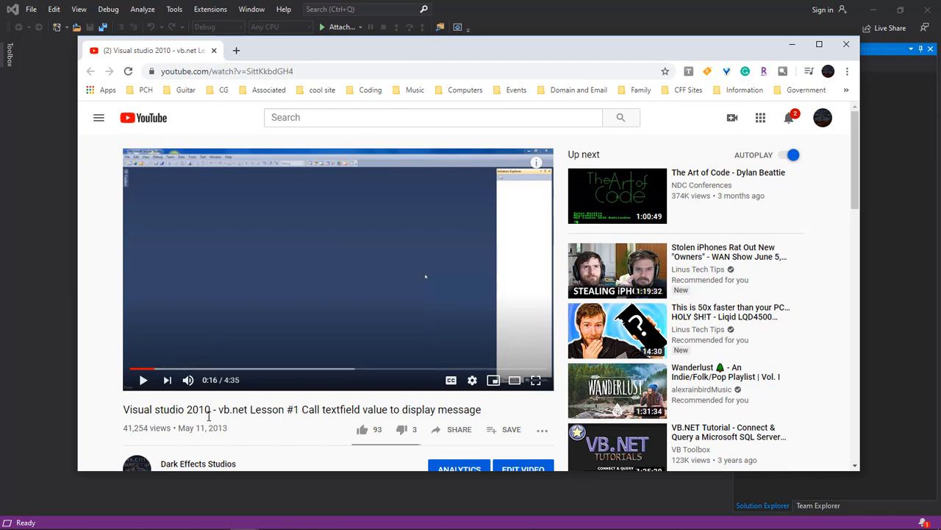
mouse_move(154, 369)
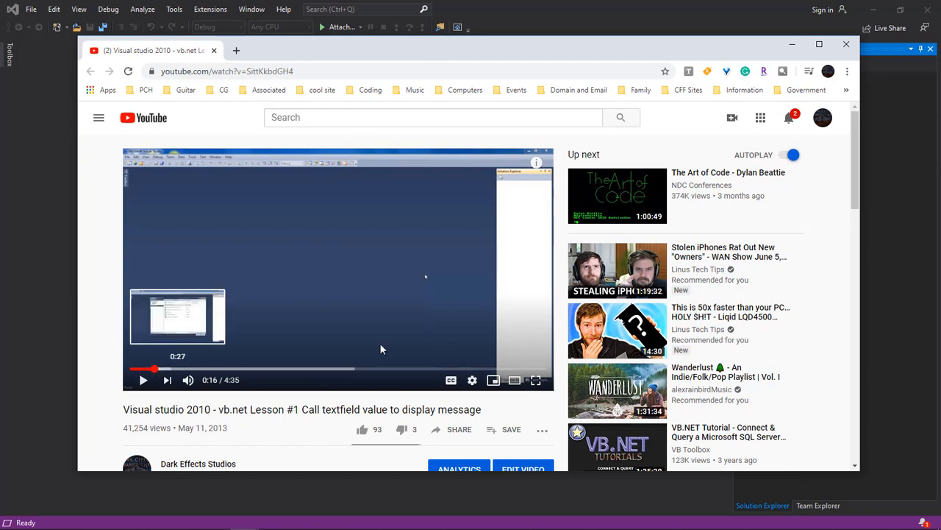
Jump the YouTube VB.NET tutorial to 0:27, showing the New Web Site template list
left_click(536, 379)
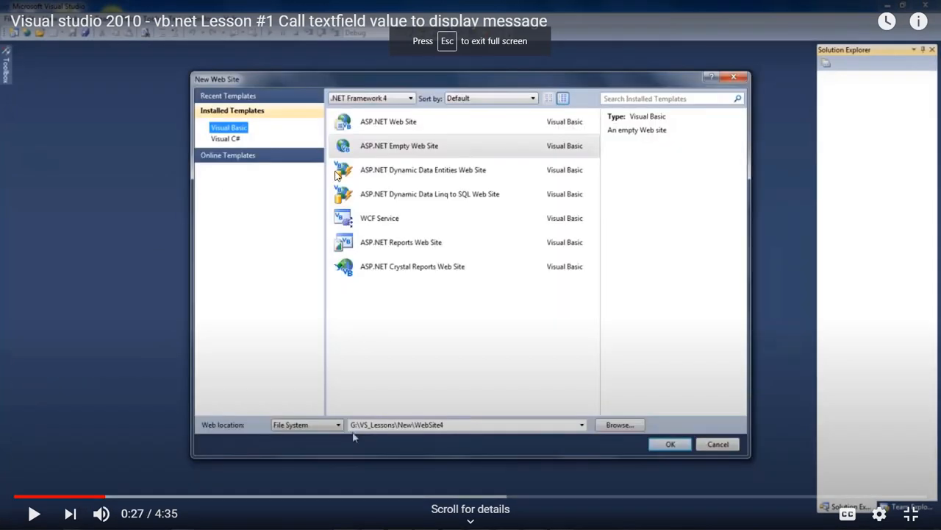
mouse_move(390, 187)
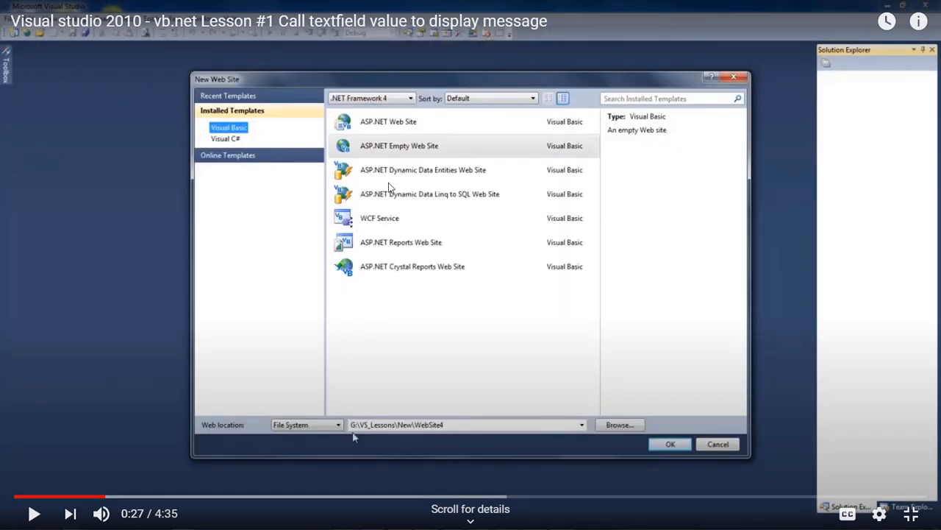
mouse_move(402, 315)
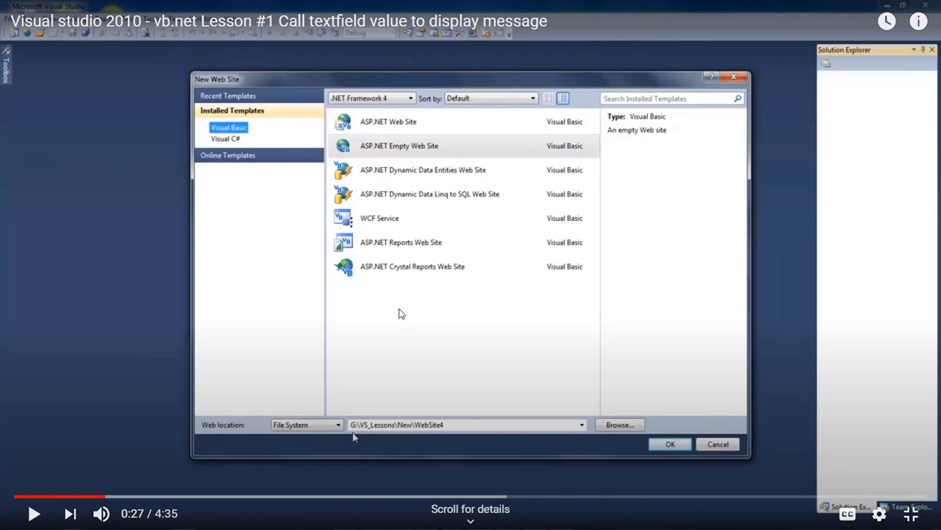
mouse_move(368, 150)
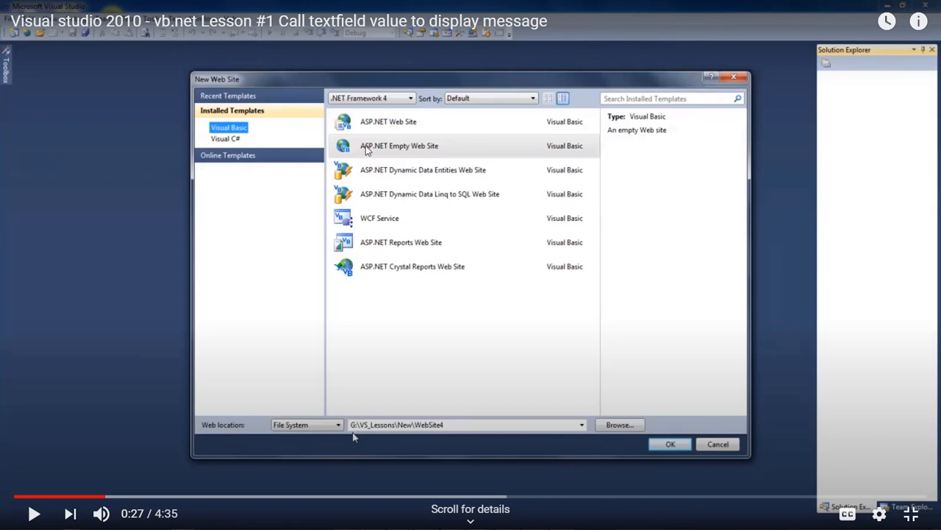
mouse_move(811, 406)
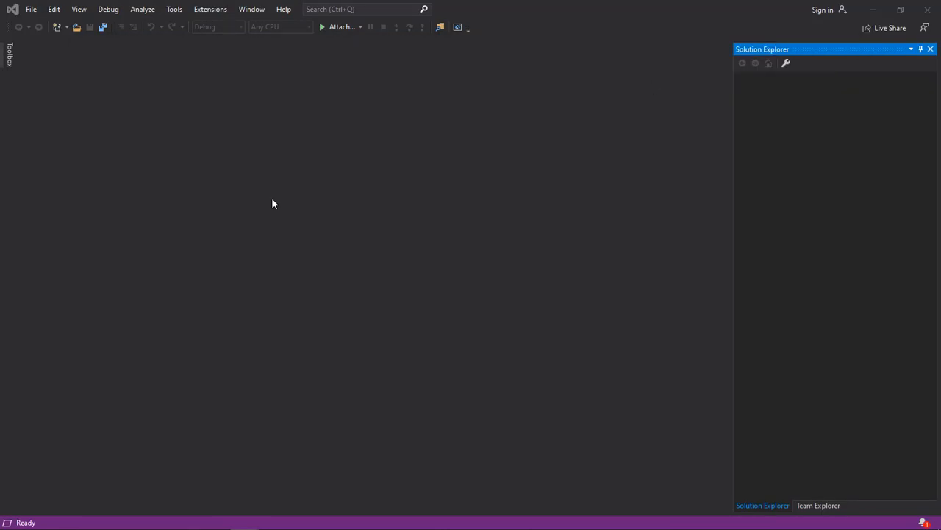
left_click(31, 9)
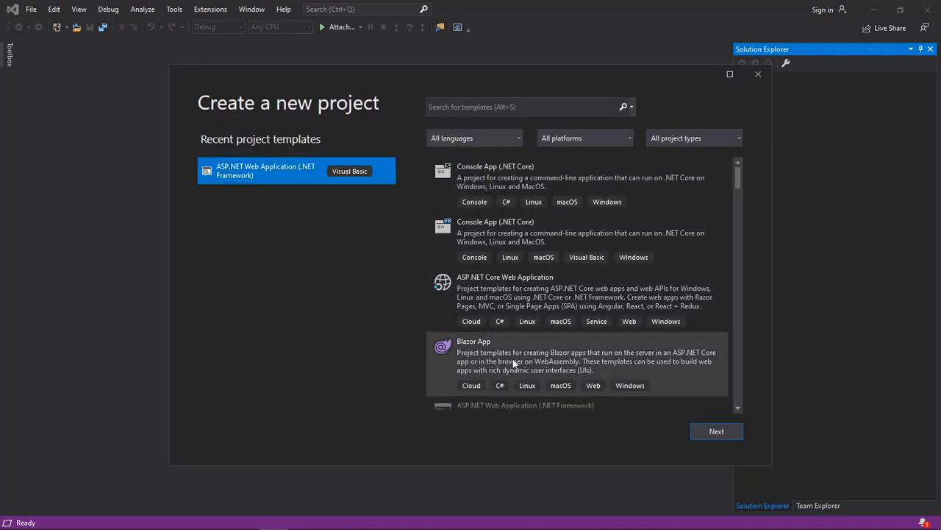
mouse_move(762, 101)
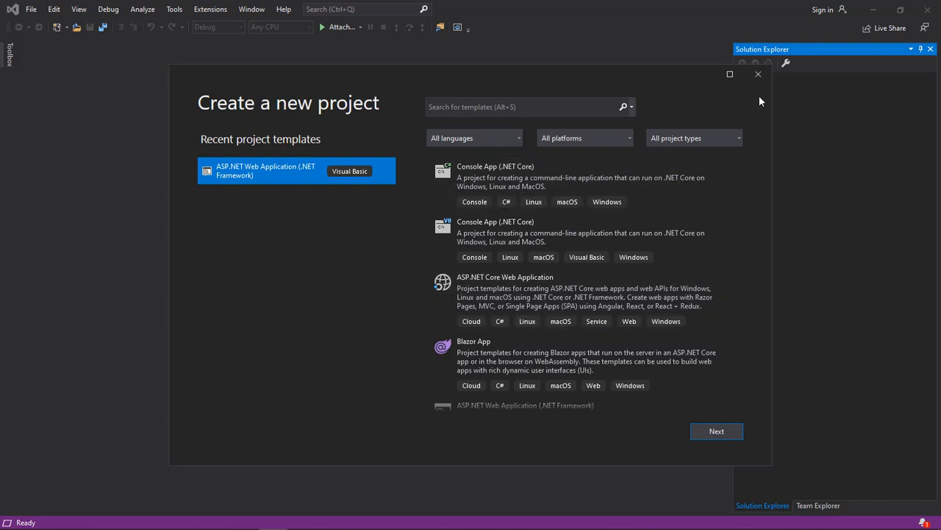
left_click(759, 73)
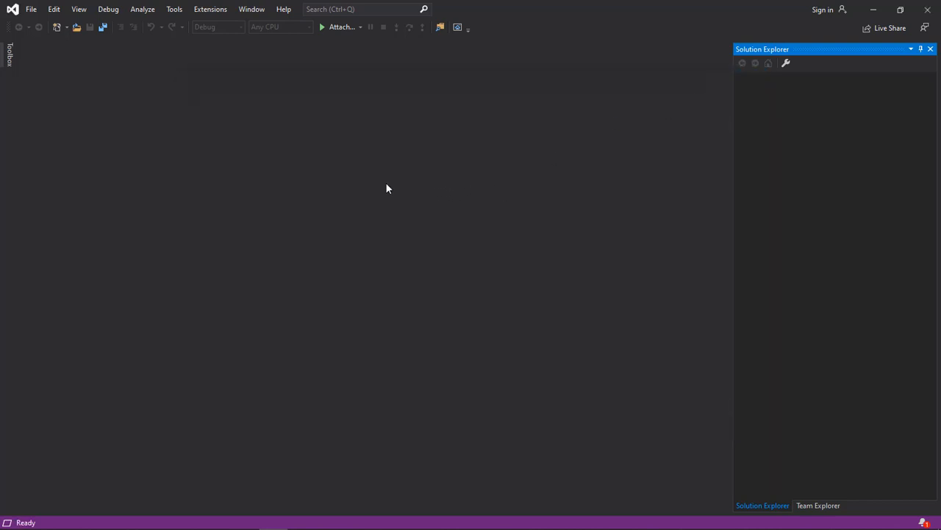
mouse_move(253, 77)
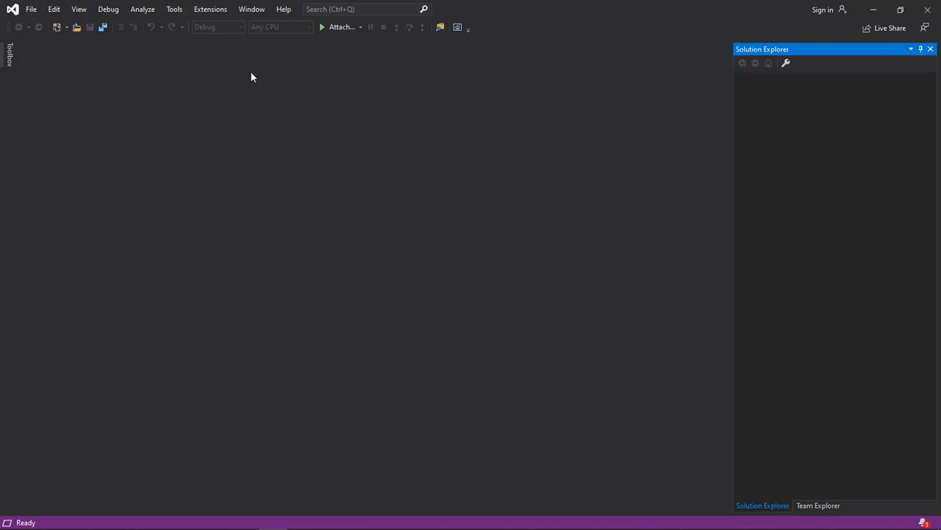
In Visual Studio Installer, tick 'Additional project templates (previous versions)' for ASP.NET and web development
left_click(173, 9)
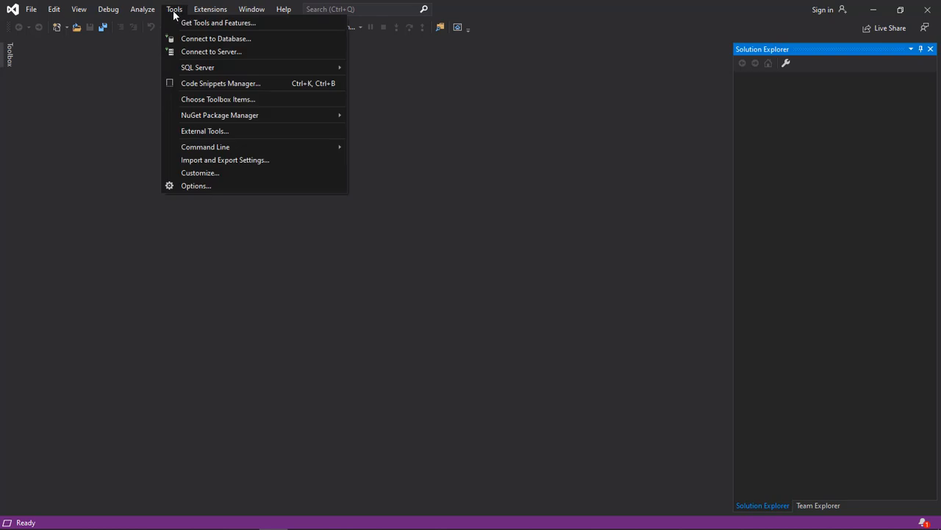
mouse_move(235, 23)
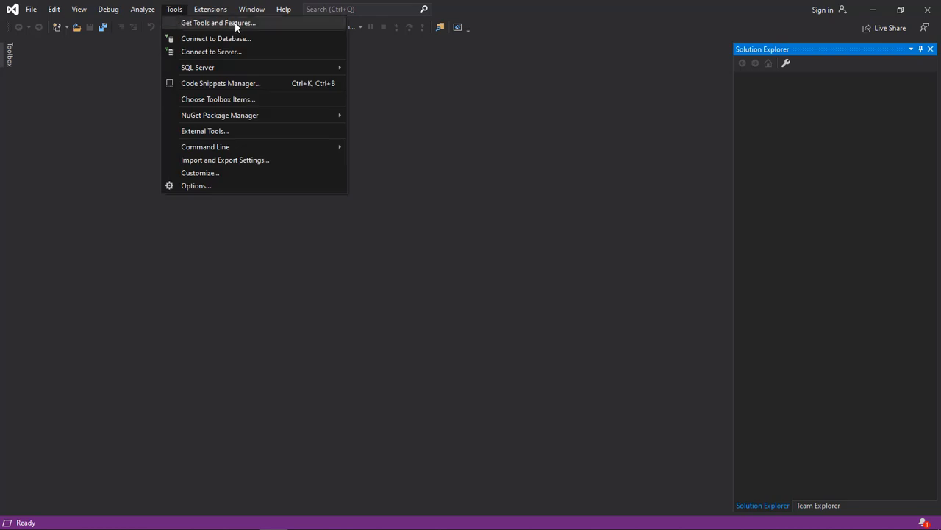
left_click(217, 22)
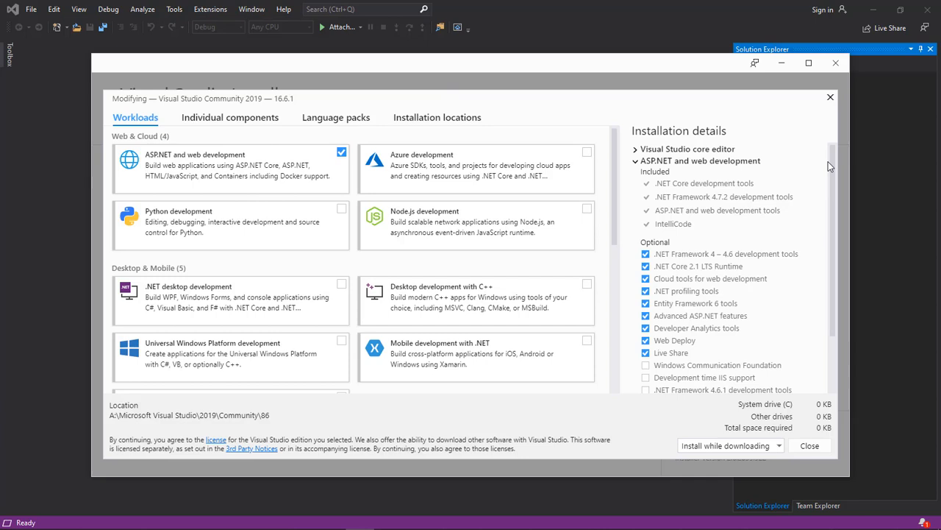
scroll("down", 3)
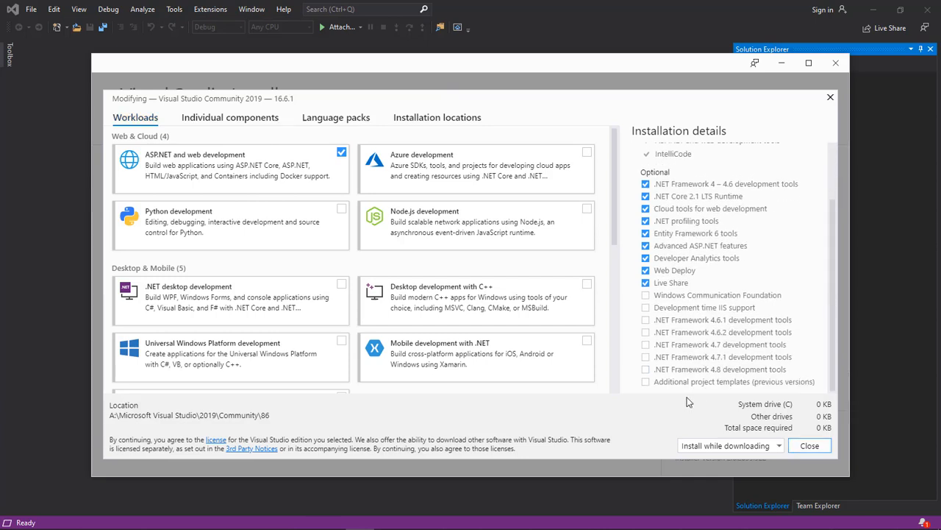
mouse_move(699, 381)
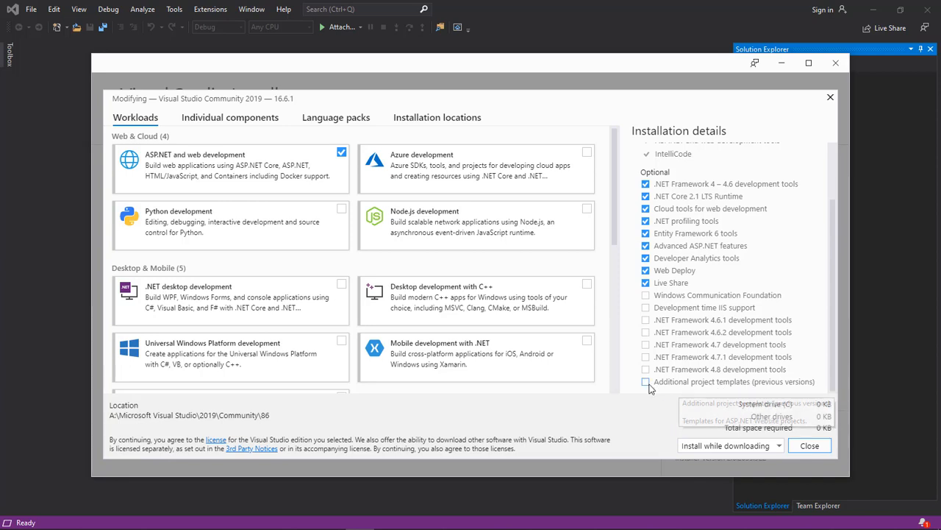
left_click(645, 381)
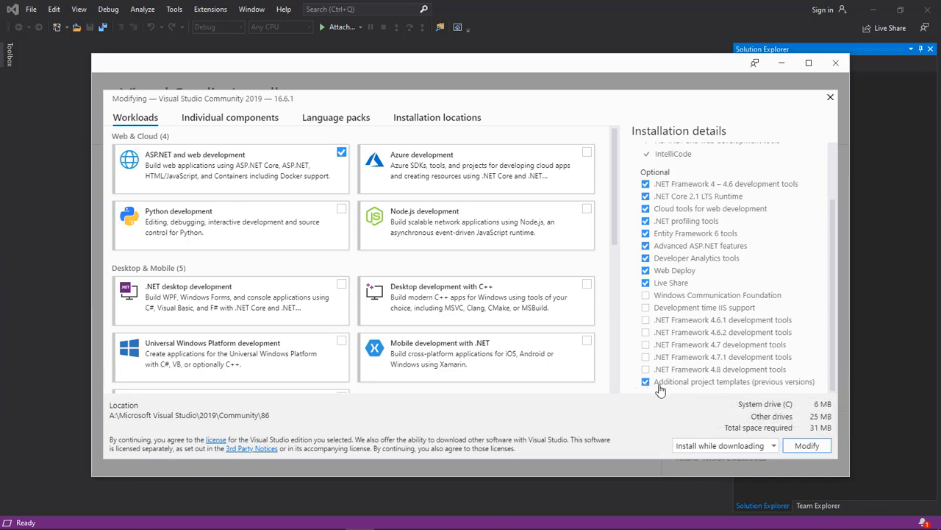
mouse_move(626, 327)
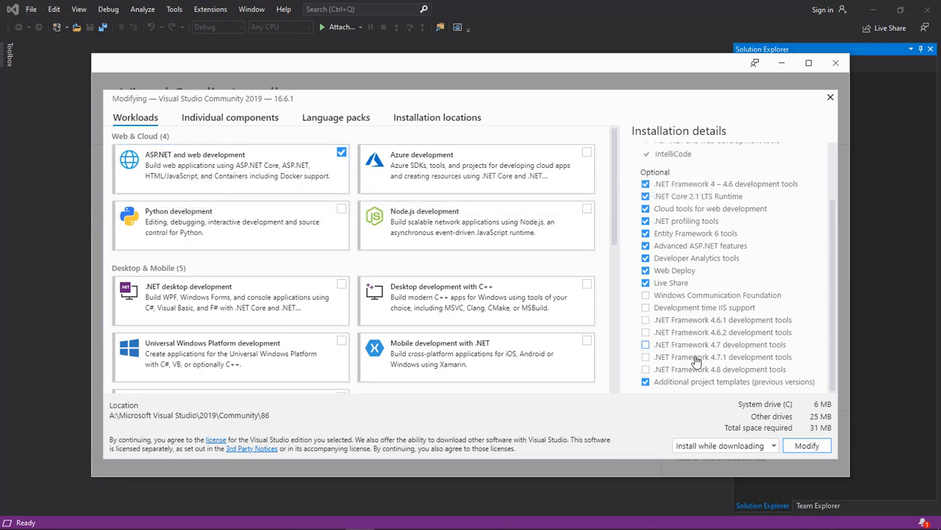
mouse_move(773, 381)
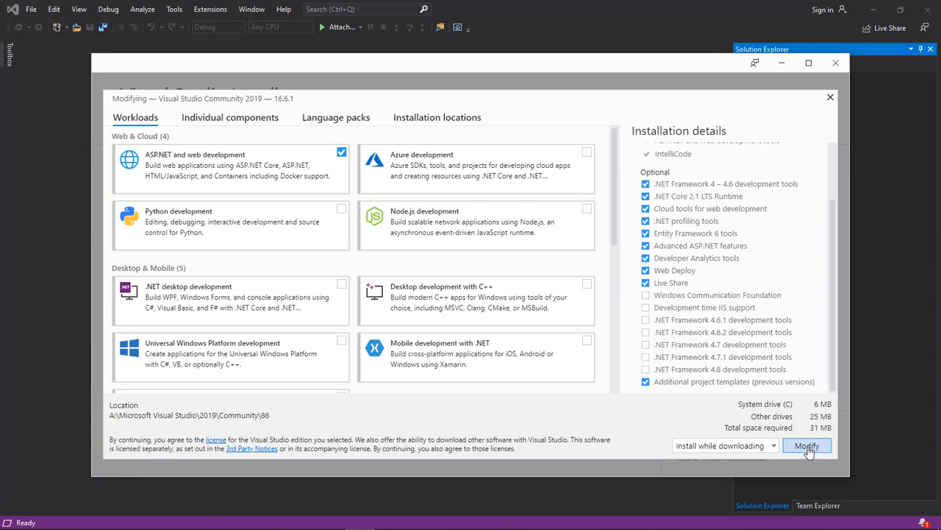
Apply the modification, let Visual Studio update to 16.6.1, and close the installer
left_click(806, 444)
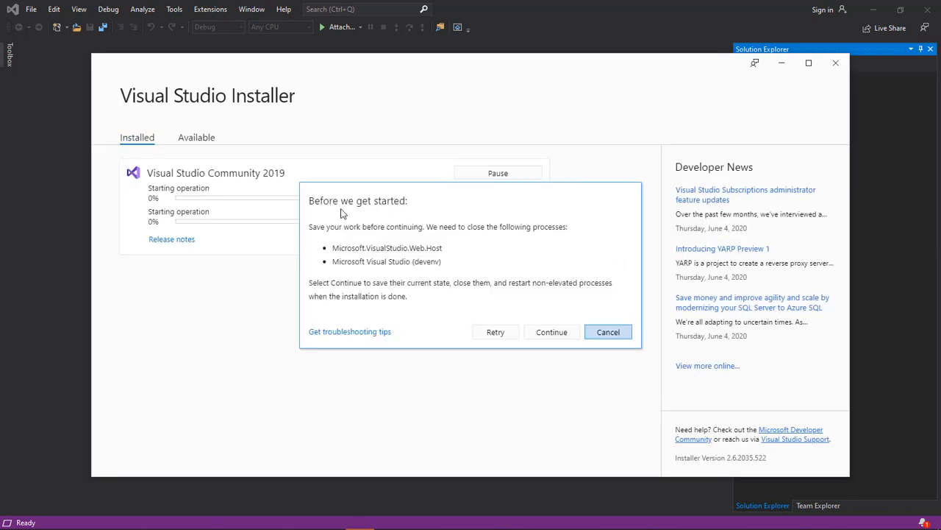
mouse_move(390, 236)
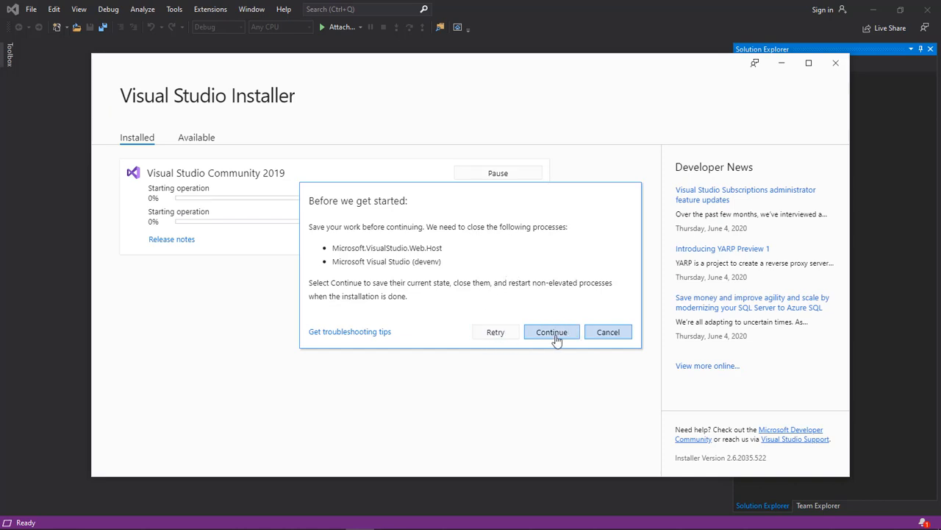
left_click(552, 332)
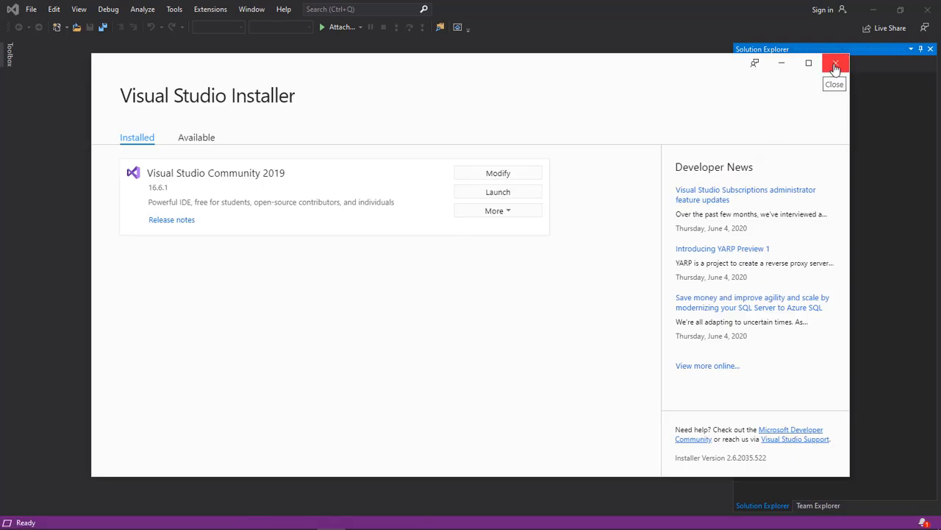
left_click(31, 9)
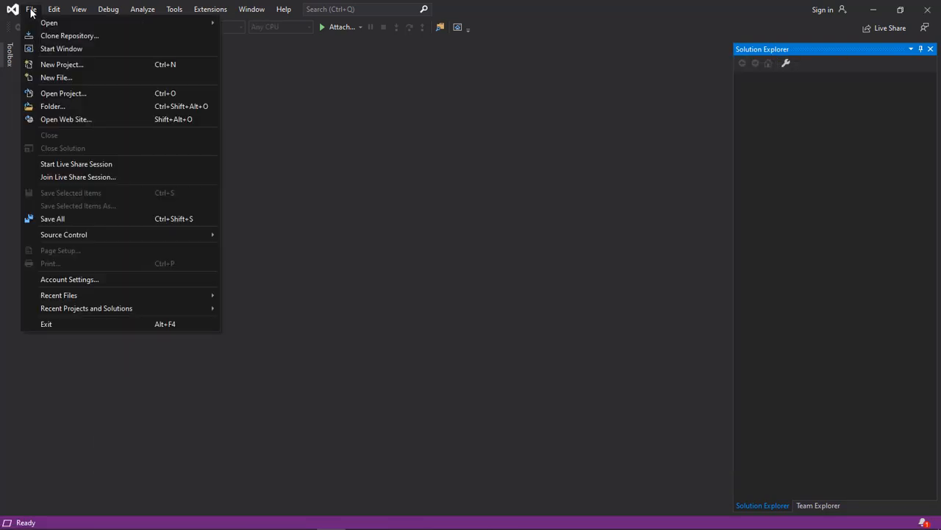
Start a new project and filter the template list to Visual Basic only
left_click(62, 65)
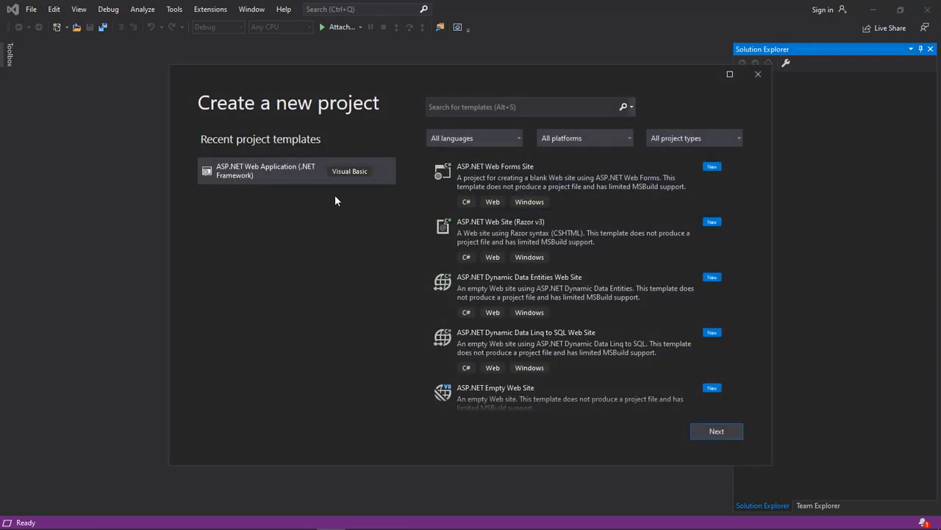
left_click(295, 171)
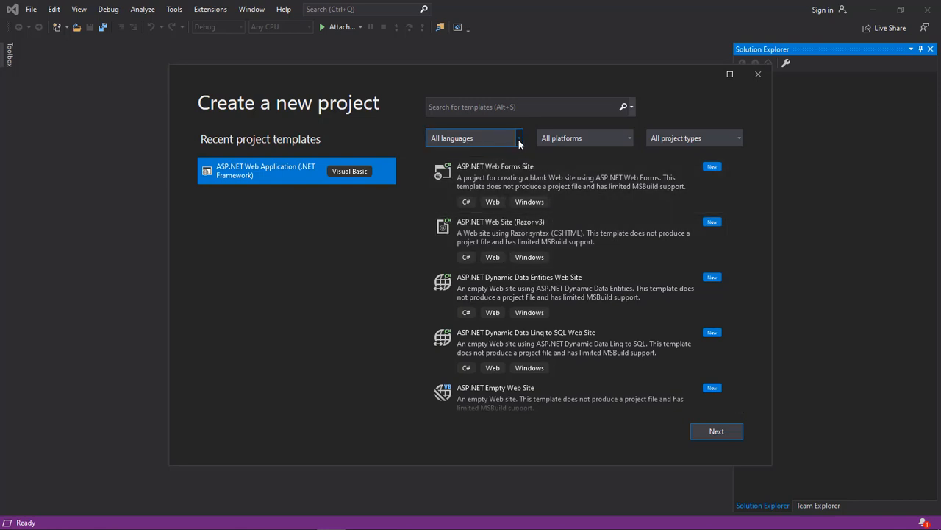
left_click(473, 138)
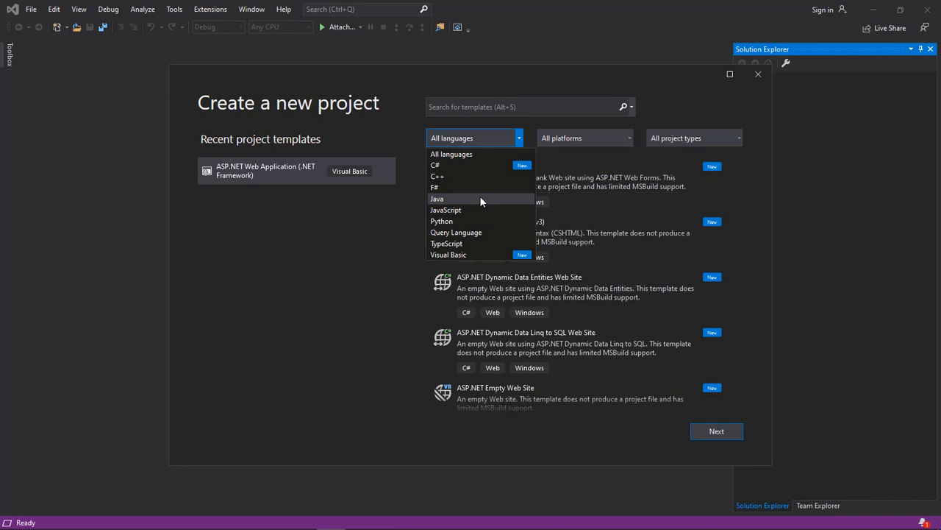
mouse_move(449, 255)
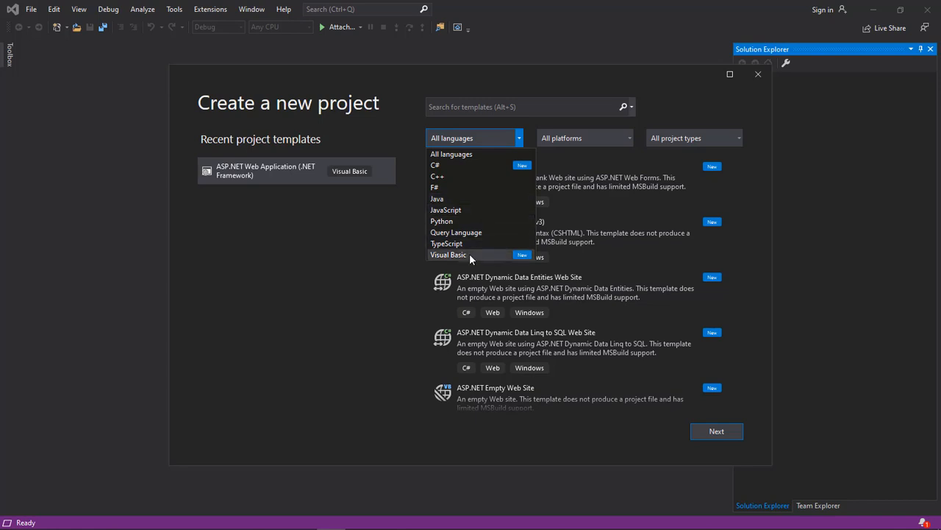
left_click(448, 254)
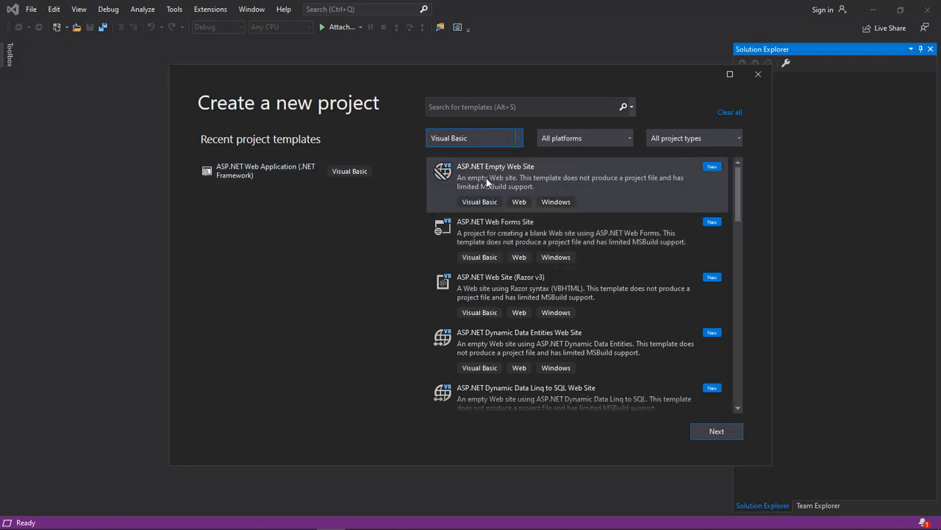
Create a Visual Basic ASP.NET Empty Web Site project named WebSite2
left_click(571, 182)
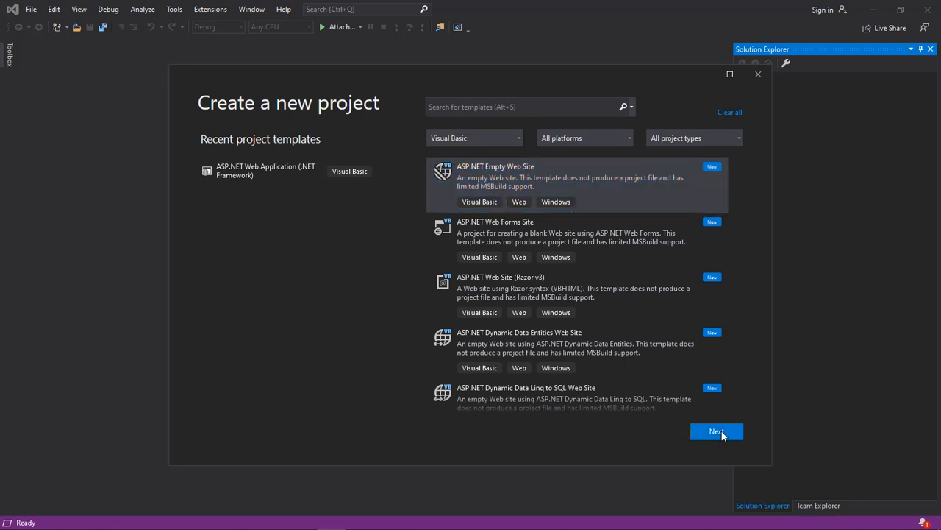
left_click(717, 431)
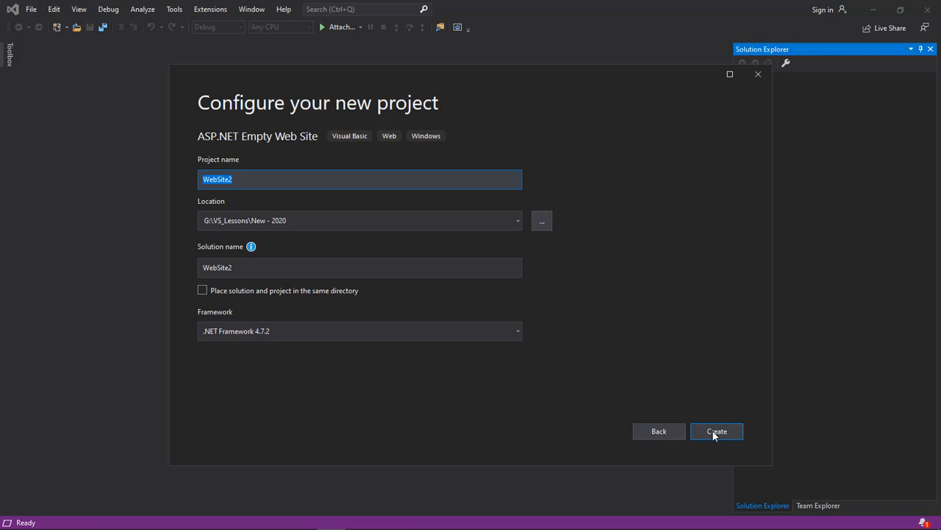
left_click(716, 431)
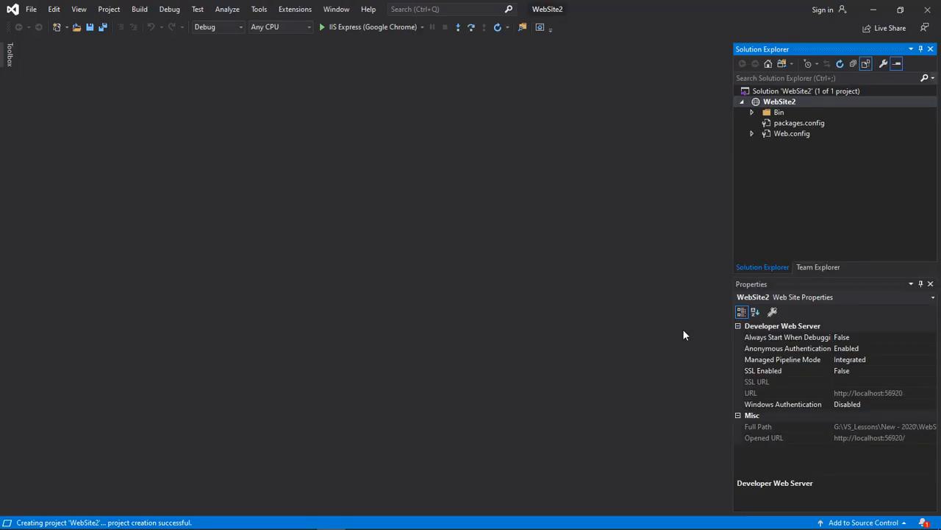
left_click(32, 9)
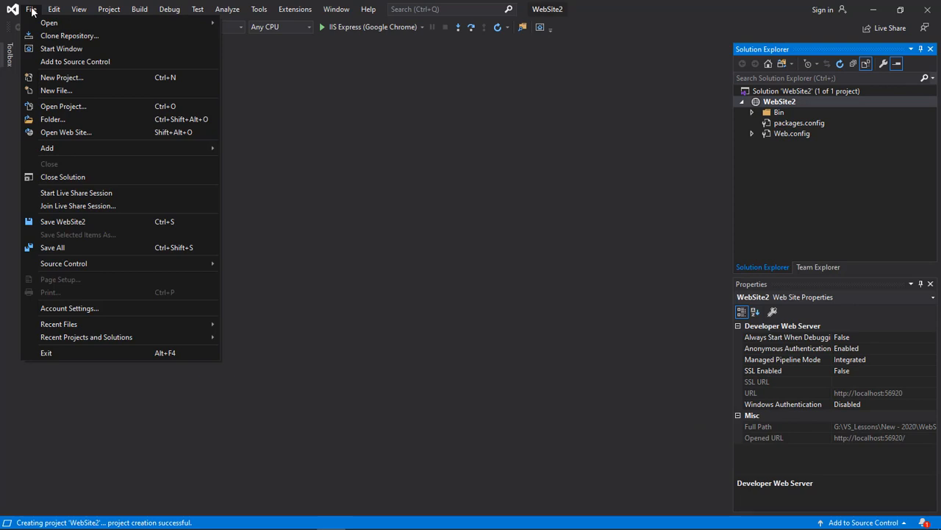
mouse_move(56, 91)
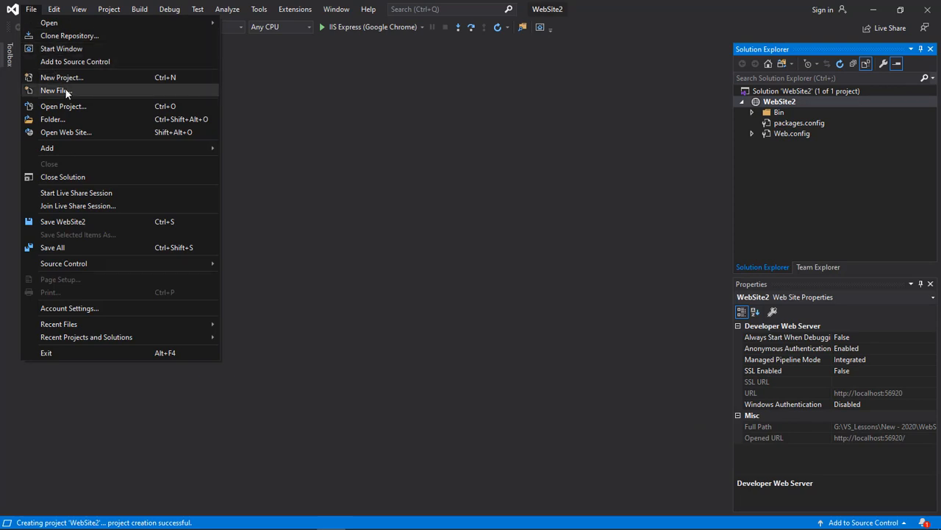
Add a Web Form named Default.aspx with code in a separate file to WebSite2
left_click(53, 91)
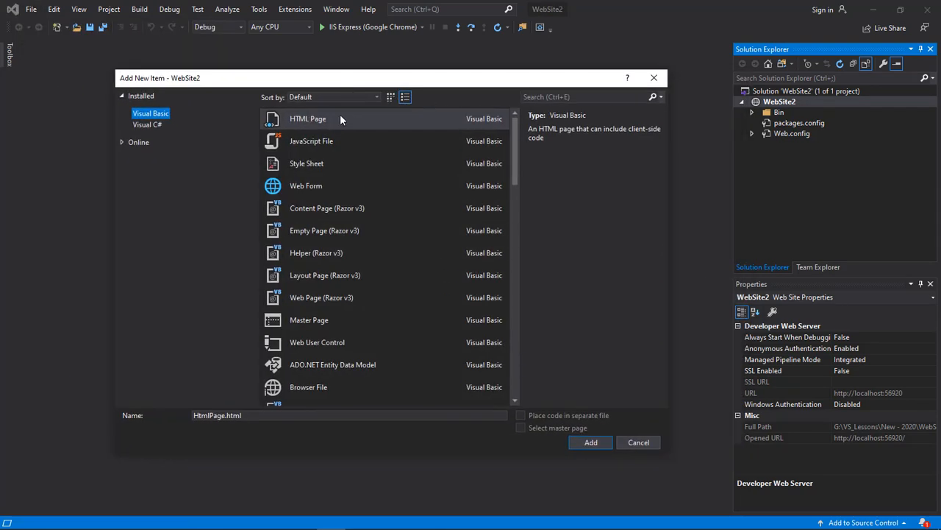
mouse_move(306, 186)
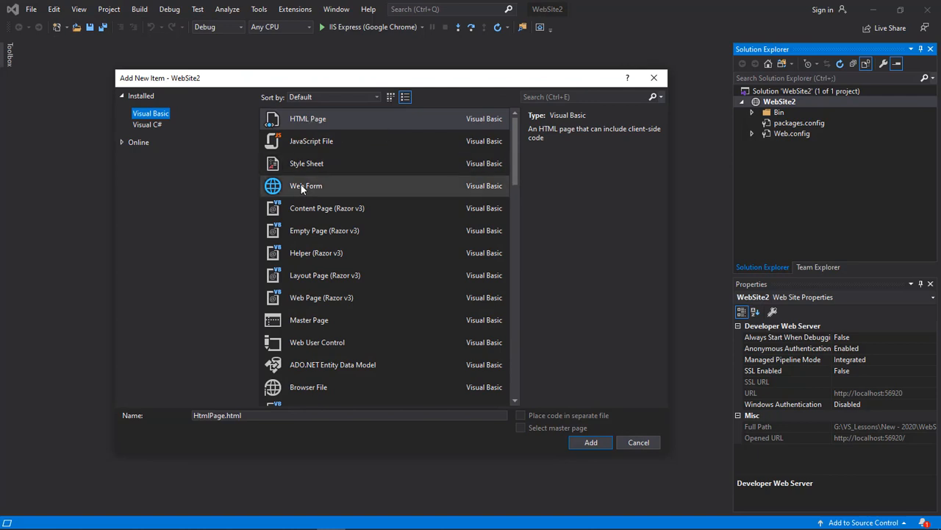
left_click(306, 185)
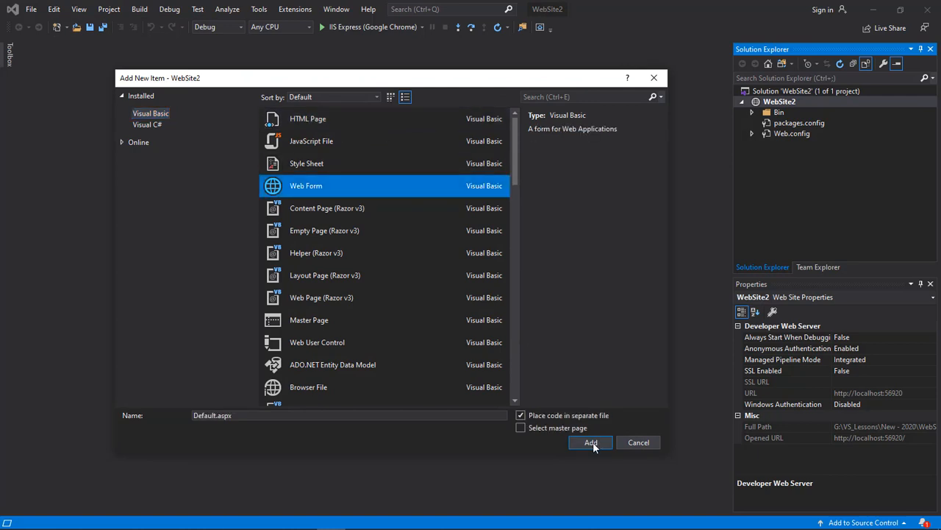
left_click(592, 441)
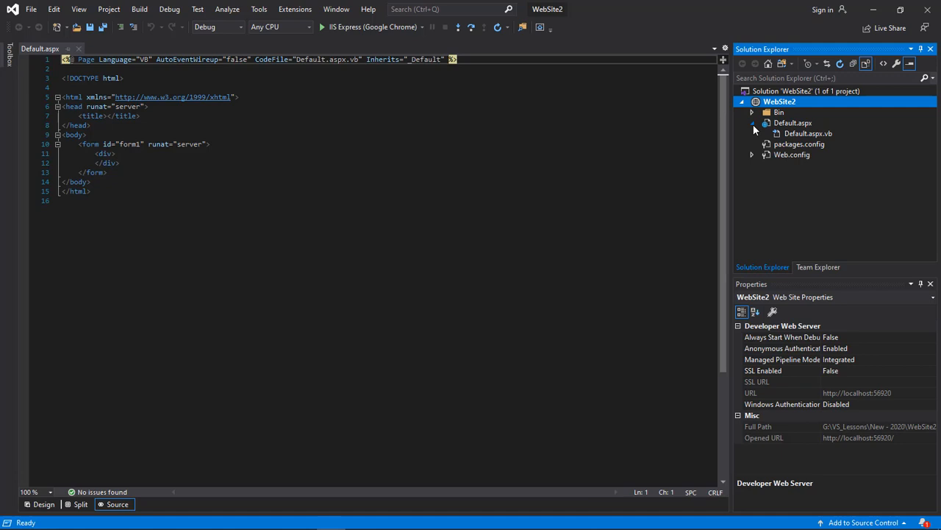
Open the Default.aspx.vb code-behind from Solution Explorer
left_click(792, 124)
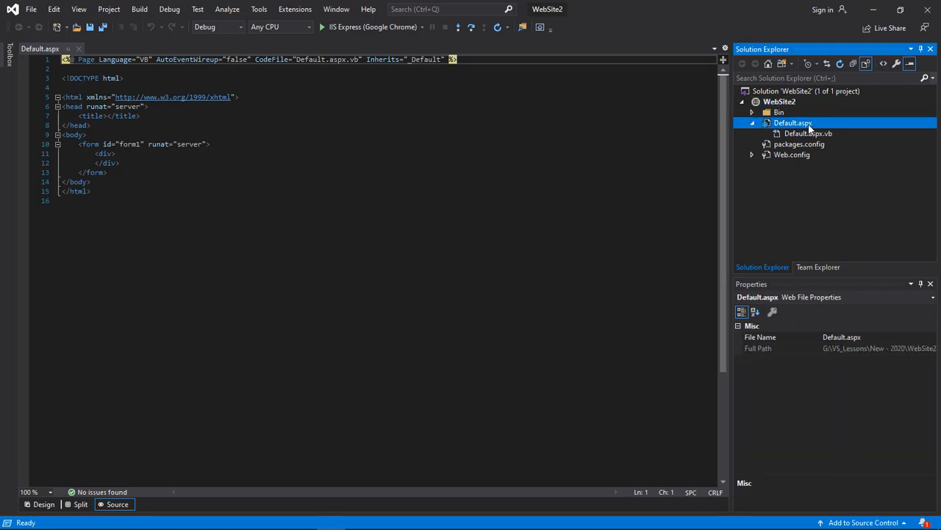
mouse_move(800, 138)
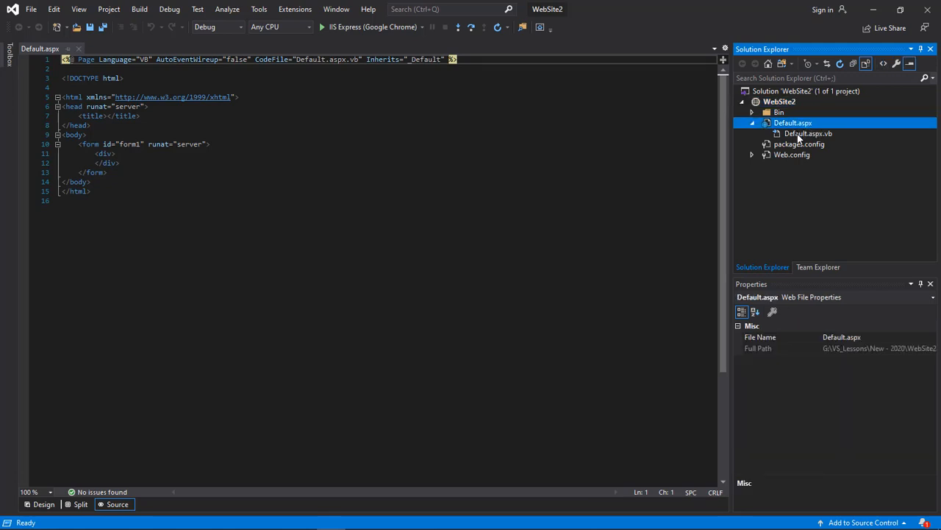
double_click(808, 133)
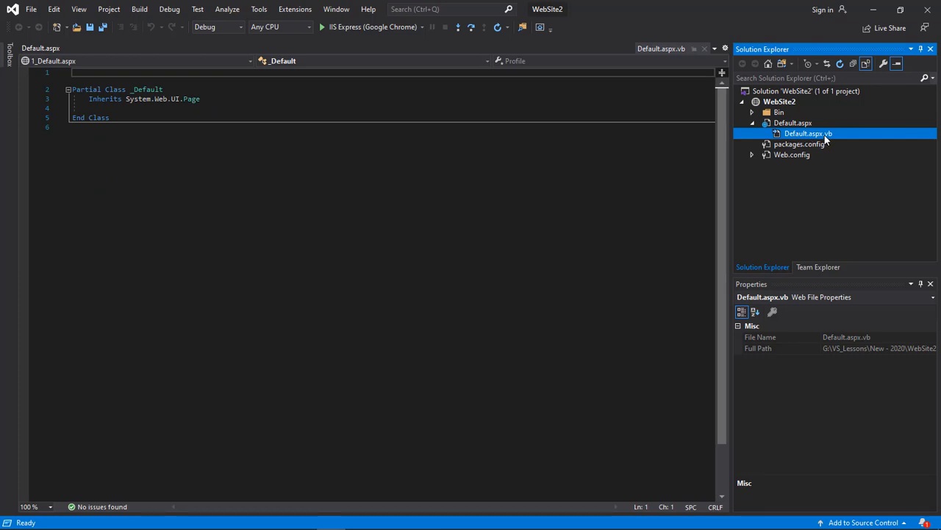